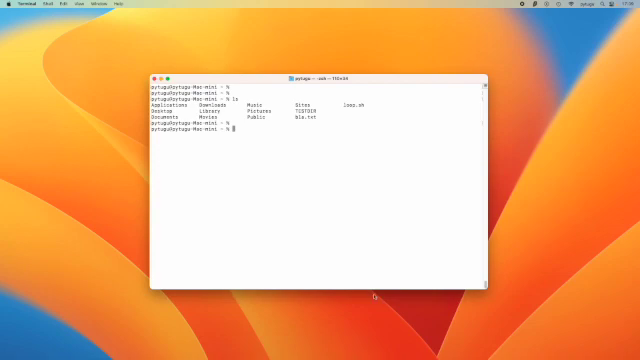
Print bla.txt with cat, showing 'This is my bla file.' and 'Bye.'
{"action": "type", "text": "cat"}
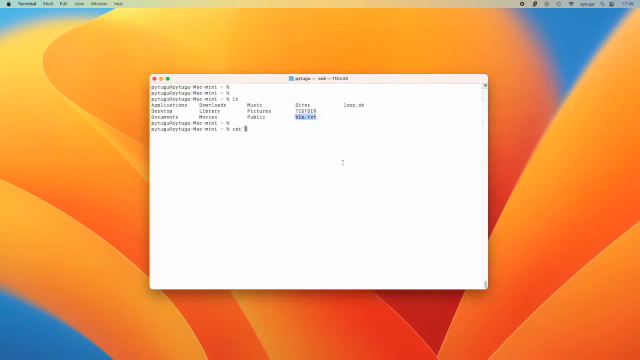
{"action": "type", "text": "bla.txt"}
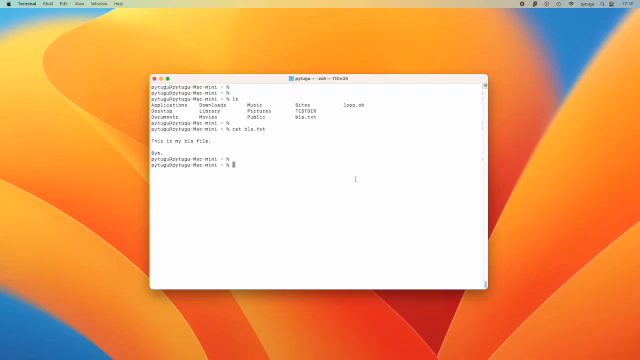
Open bla.txt in TextEdit, add 'This file was changed.', then close the editor
{"action": "type", "text": "open"}
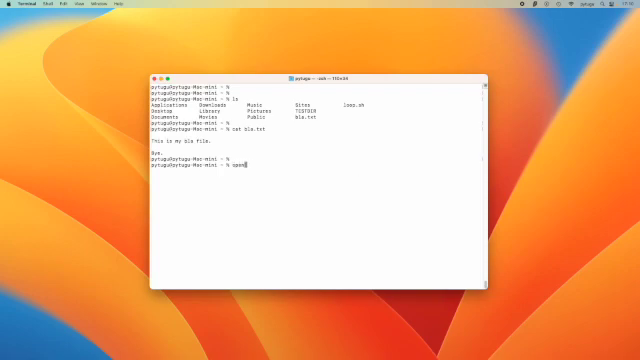
{"action": "type", "text": "-a"}
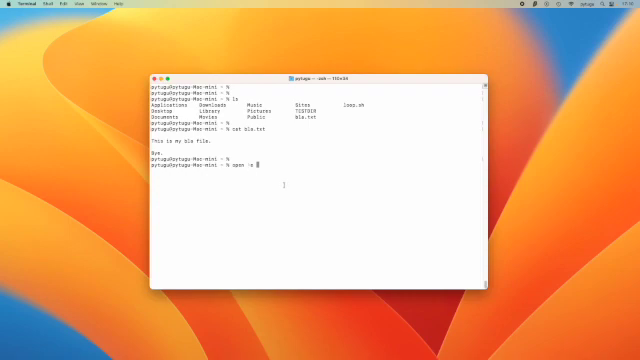
{"action": "type", "text": "bla"}
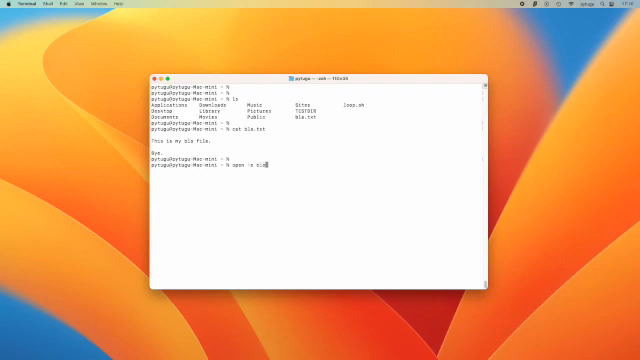
{"action": "type", "text": "txt"}
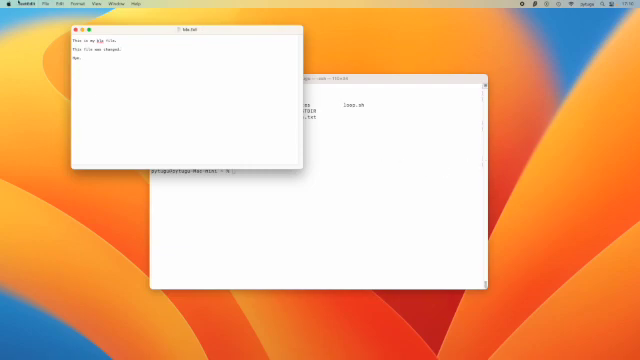
{"action": "left_click", "coordinate": [41, 9]}
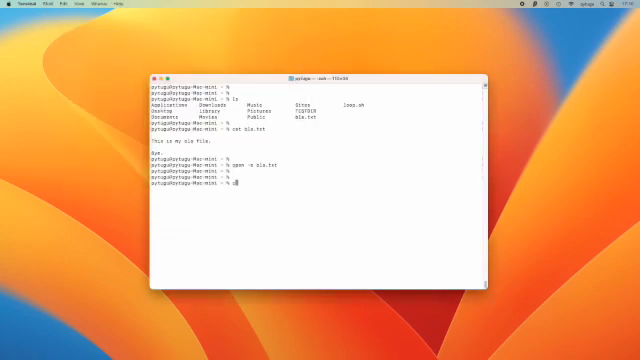
Print bla.txt again, now including the line 'This file was changed.'
{"action": "type", "text": "cat bla.txt"}
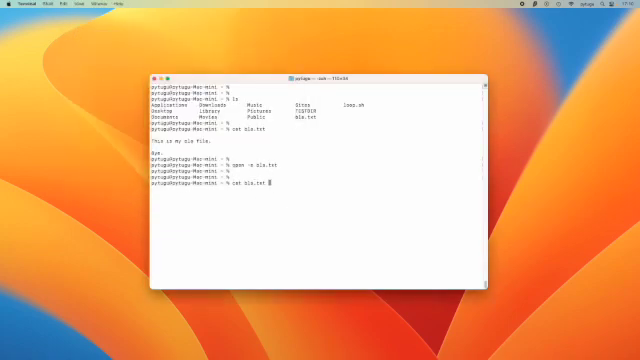
{"action": "key", "text": "Return"}
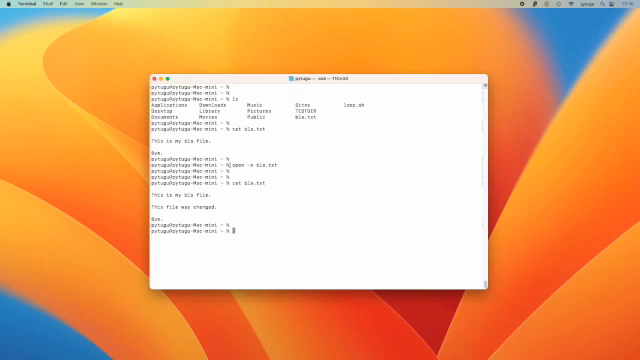
Run open -t bla.txt to open the file in the default text editor
{"action": "type", "text": "cat"}
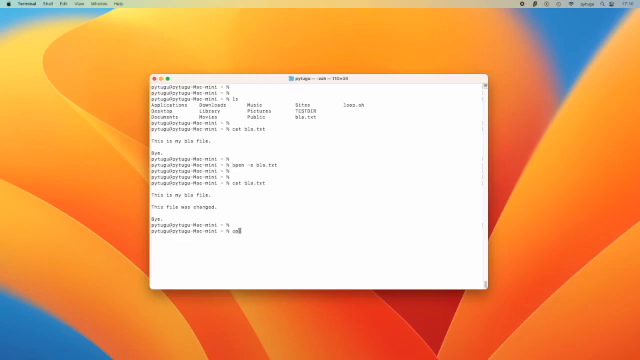
{"action": "type", "text": "open f"}
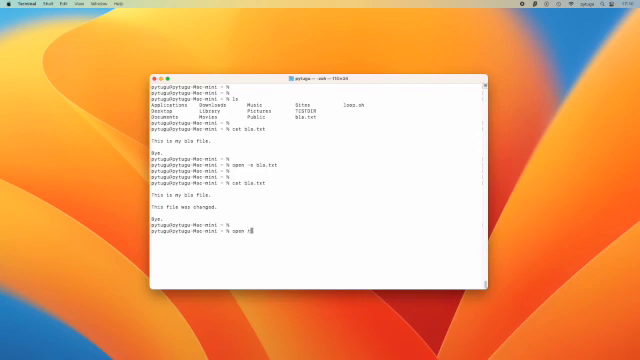
{"action": "type", "text": "t"}
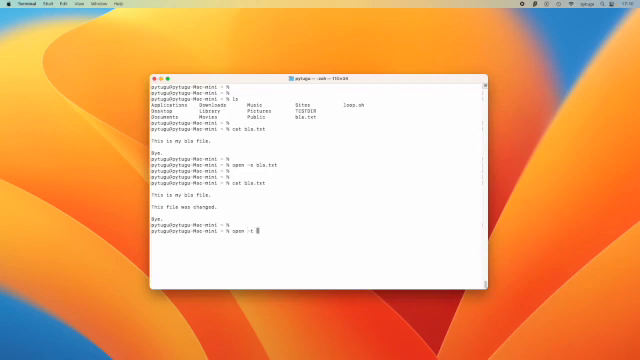
{"action": "type", "text": "bla.txt"}
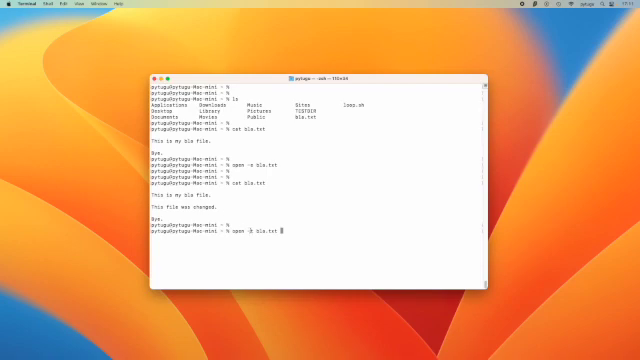
{"action": "key", "text": "Return"}
{"action": "type", "text": "open -a T"}
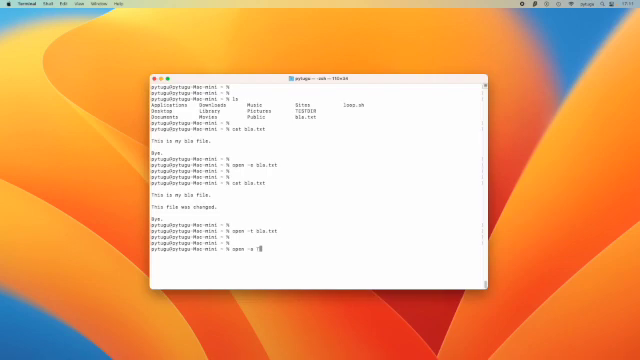
Run open -a TextEdit bla.txt, then clear the Terminal window's earlier output
{"action": "type", "text": "extEdit"}
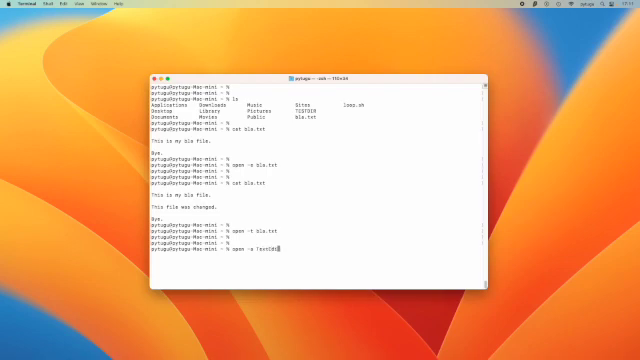
{"action": "type", "text": "bl"}
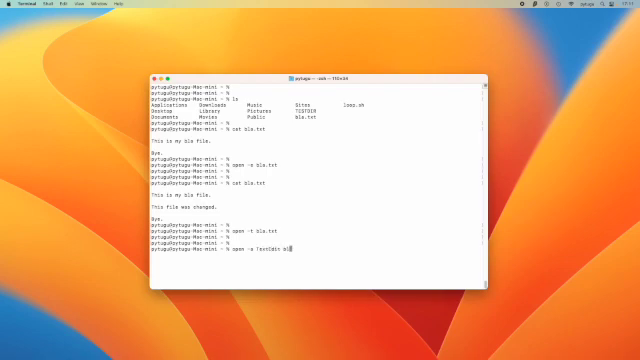
{"action": "type", "text": "bla.txt"}
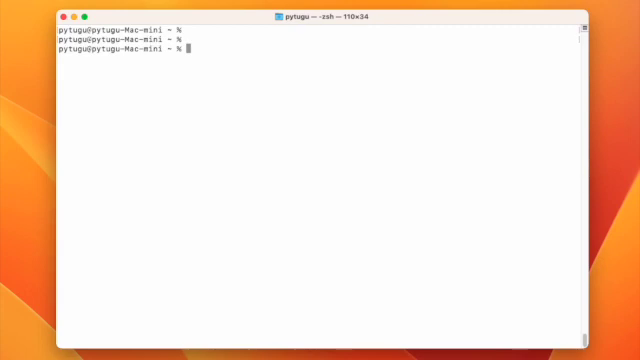
Open bla.txt in nano, showing its three lines ending with 'Bye.'
{"action": "type", "text": "na"}
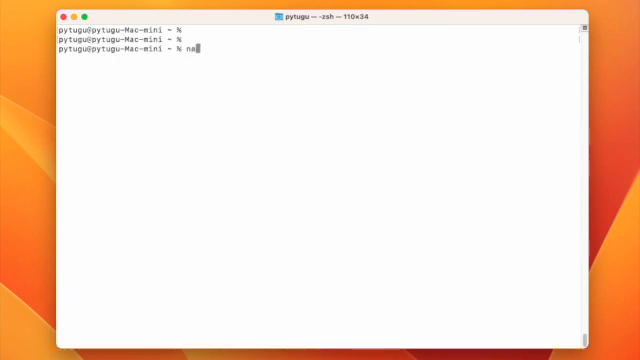
{"action": "type", "text": "no"}
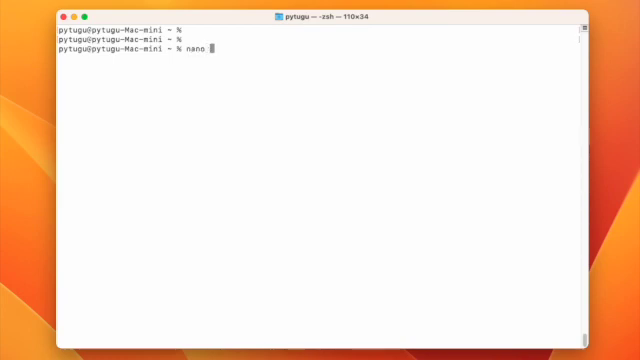
{"action": "type", "text": "bla"}
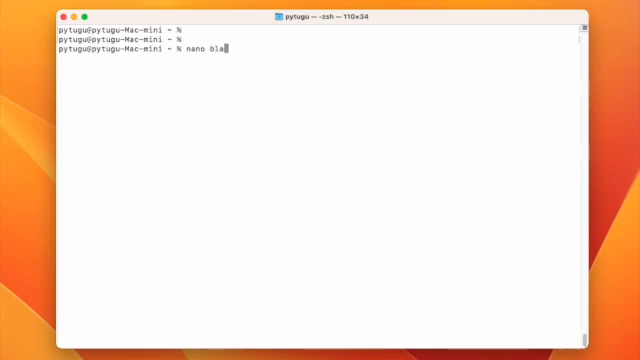
{"action": "type", "text": ".tx"}
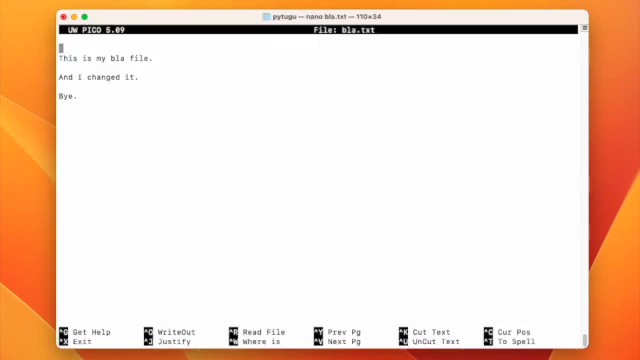
Add 'And I changed it again.' before 'Bye.', save as bla.txt, and exit nano
{"action": "key", "text": "enter"}
{"action": "type", "text": "And I changed i"}
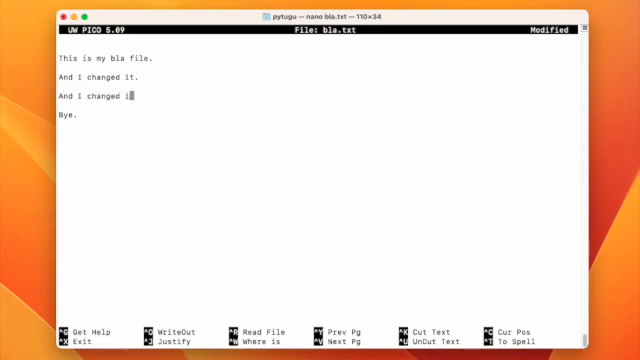
{"action": "type", "text": "t again"}
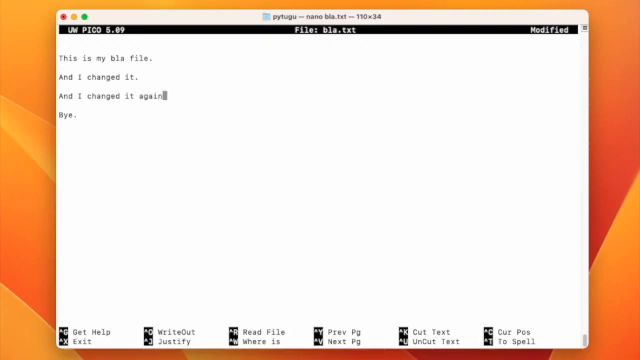
{"action": "type", "text": "."}
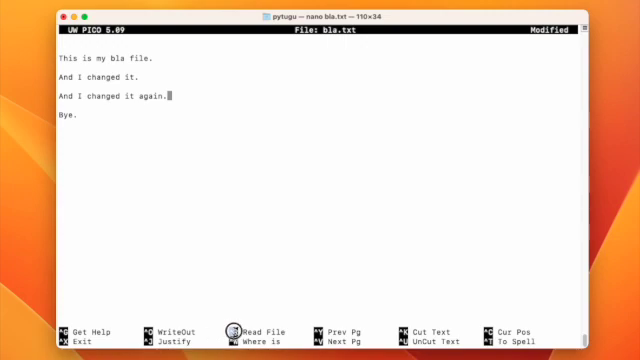
{"action": "mouse_move", "coordinate": [251, 324]}
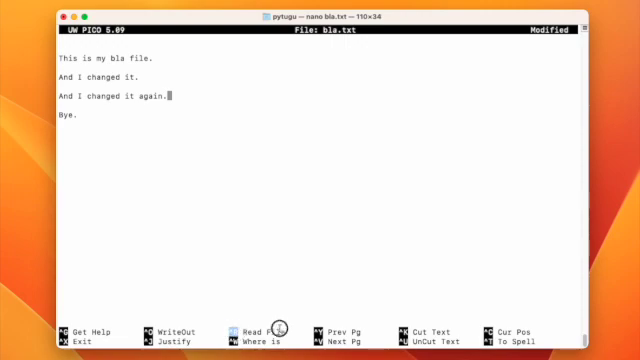
{"action": "mouse_move", "coordinate": [434, 324]}
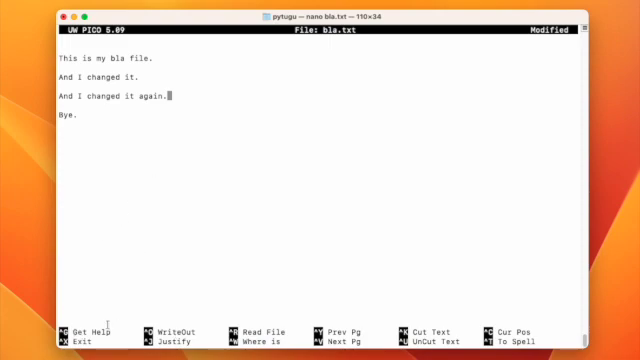
{"action": "key", "text": "ctrl+x"}
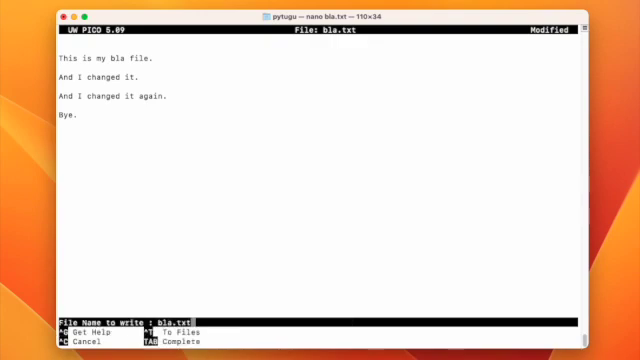
{"action": "key", "text": "enter"}
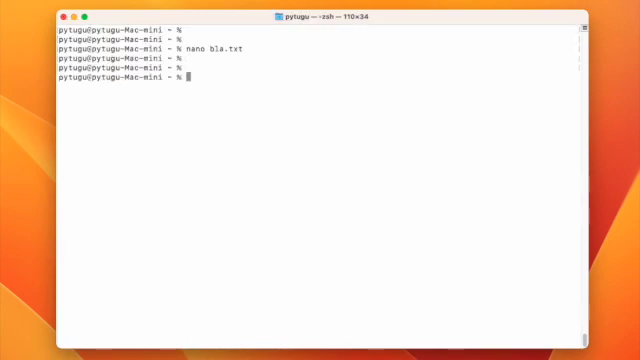
Print bla.txt to confirm the saved line 'And I changed it again.'
{"action": "type", "text": "cat bla.txt"}
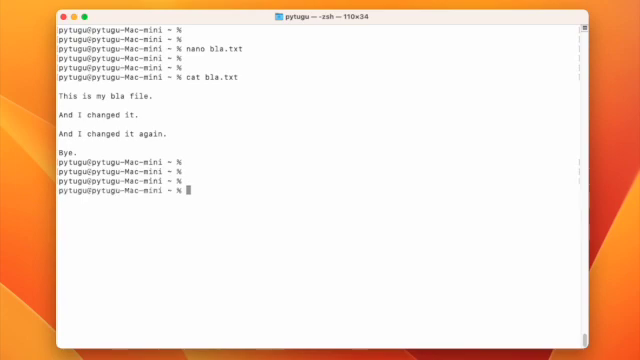
{"action": "type", "text": "vim"}
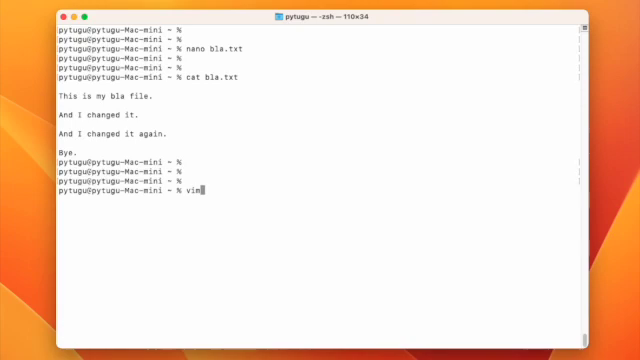
Open bla.txt in vim, showing its four sentences (8 lines, 72 bytes)
{"action": "type", "text": "bla"}
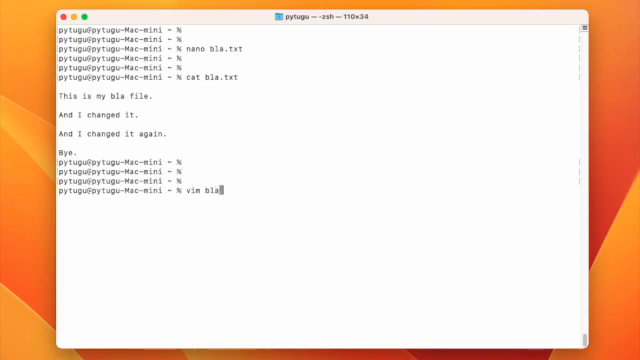
{"action": "type", "text": ".txt"}
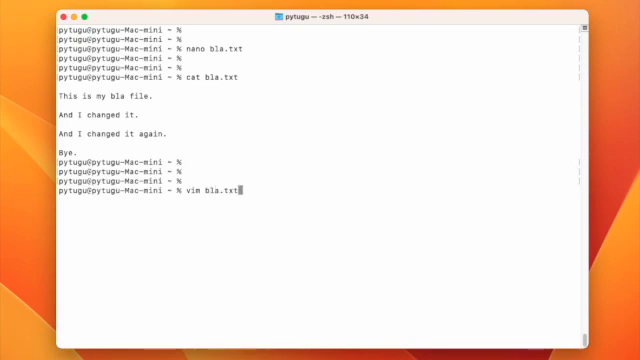
{"action": "key", "text": "Return"}
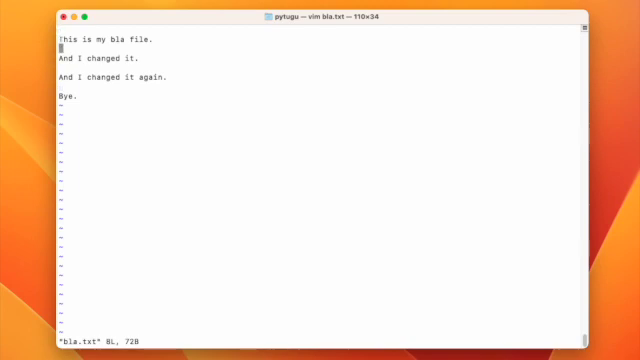
Insert 'And I changed it again with vim.' below the third sentence, then save and quit with :x
{"action": "key", "text": "j"}
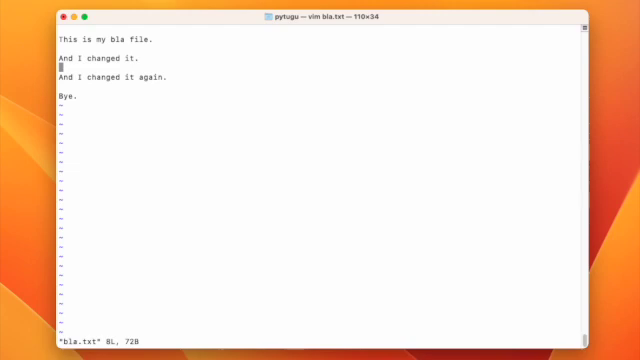
{"action": "key", "text": "j"}
{"action": "type", "text": "And I changed it again"}
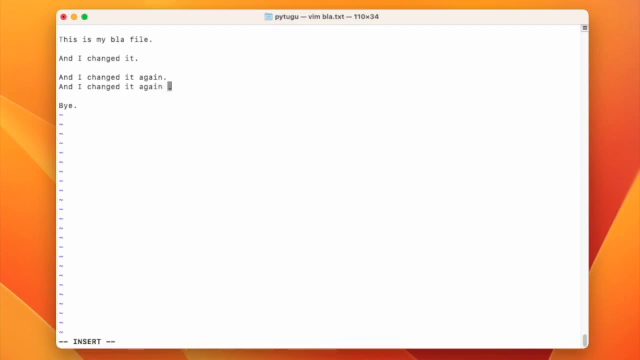
{"action": "type", "text": "with vi"}
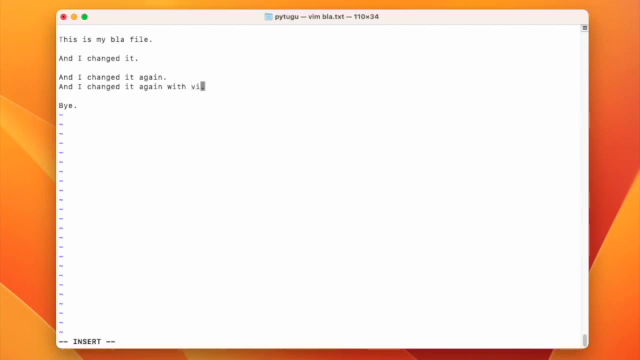
{"action": "type", "text": "m."}
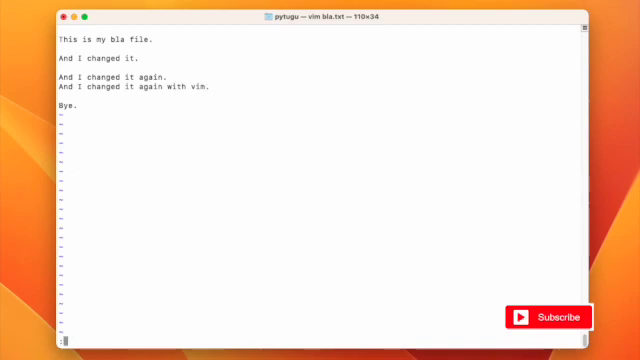
{"action": "type", "text": ":x"}
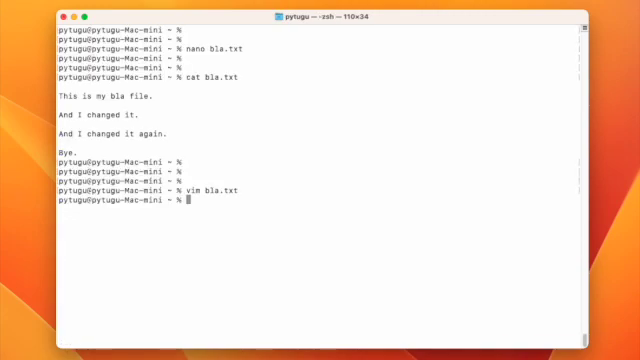
Print bla.txt with cat to confirm the vim line, then open the nano man page
{"action": "type", "text": "cat bla.txt"}
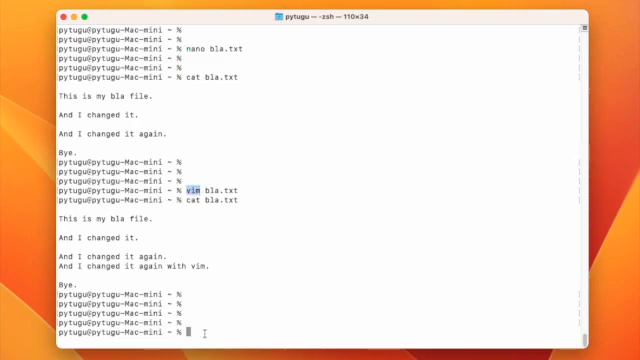
{"action": "type", "text": "man"}
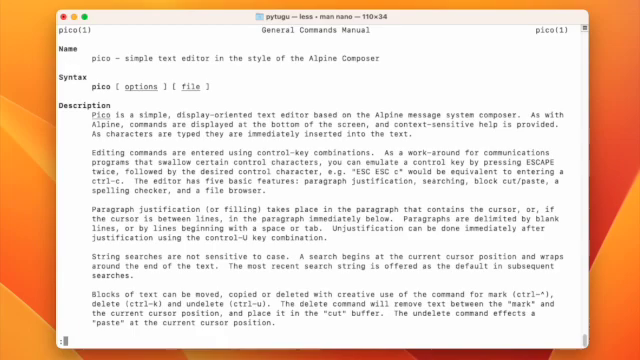
Scroll the nano man page to its end and quit with q
{"action": "scroll", "scroll_direction": "down", "scroll_amount": 3}
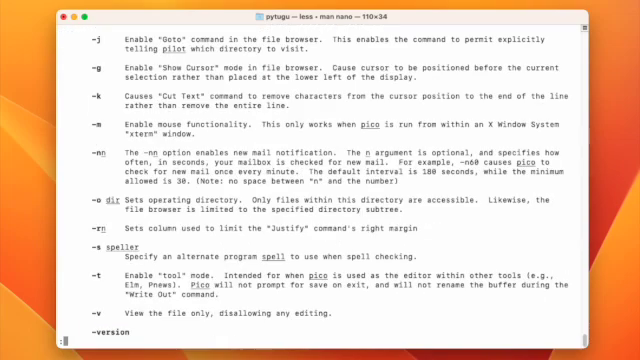
{"action": "scroll", "scroll_direction": "down", "scroll_amount": 3}
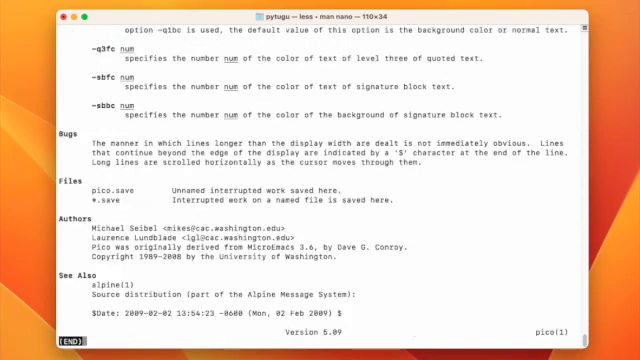
{"action": "key", "text": "q"}
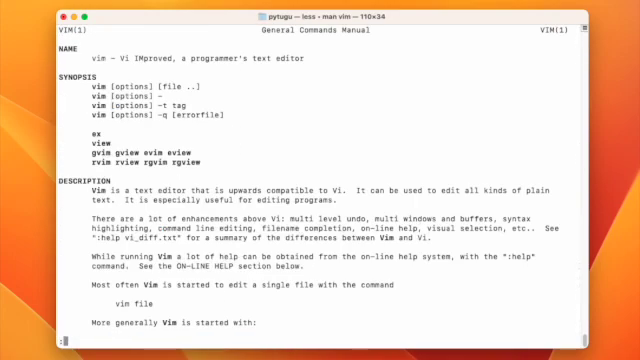
Scroll the vim man page past its options to the on-line help and files sections
{"action": "scroll", "scroll_direction": "down", "scroll_amount": 3}
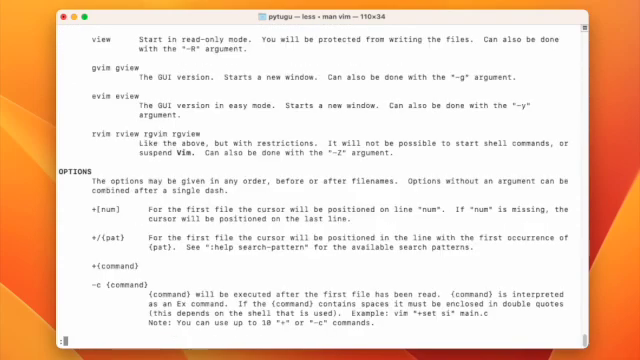
{"action": "scroll", "scroll_direction": "down", "scroll_amount": 3}
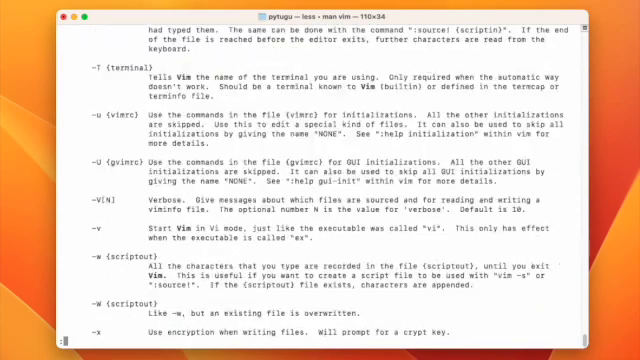
{"action": "scroll", "scroll_direction": "down", "scroll_amount": 3}
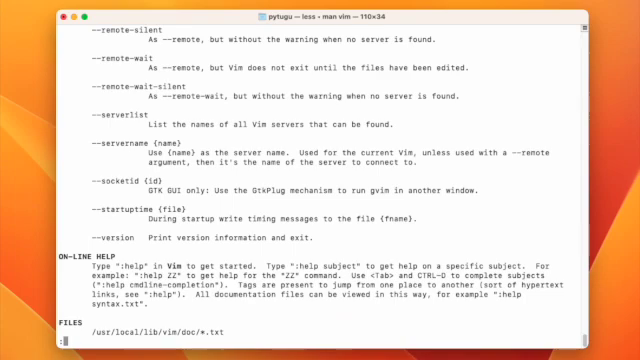